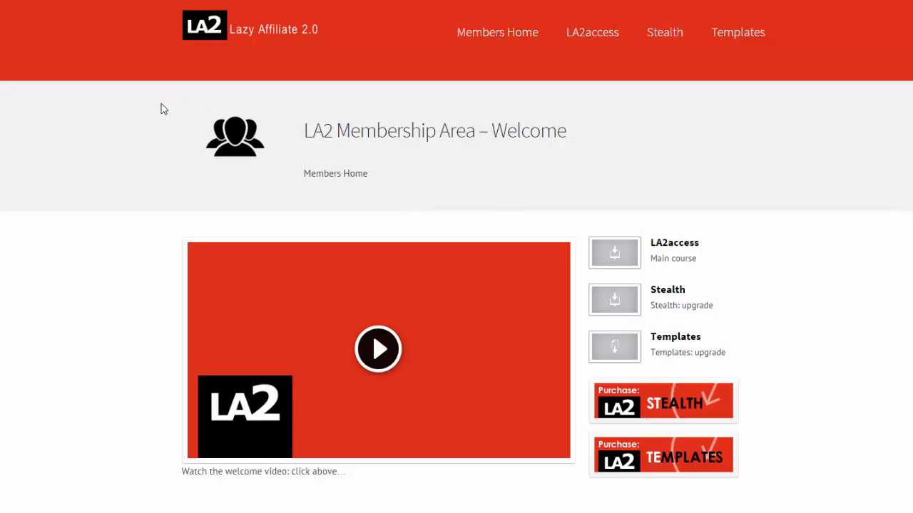
mouse_move(890, 264)
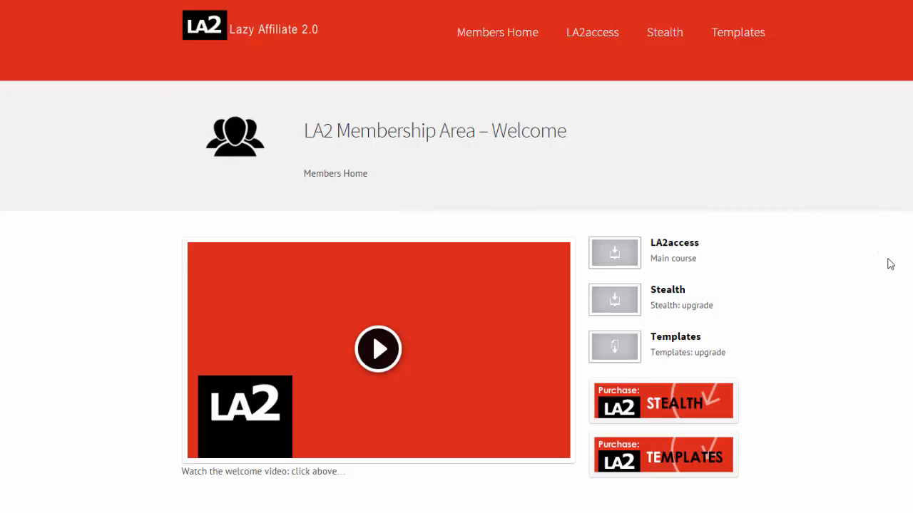
mouse_move(857, 267)
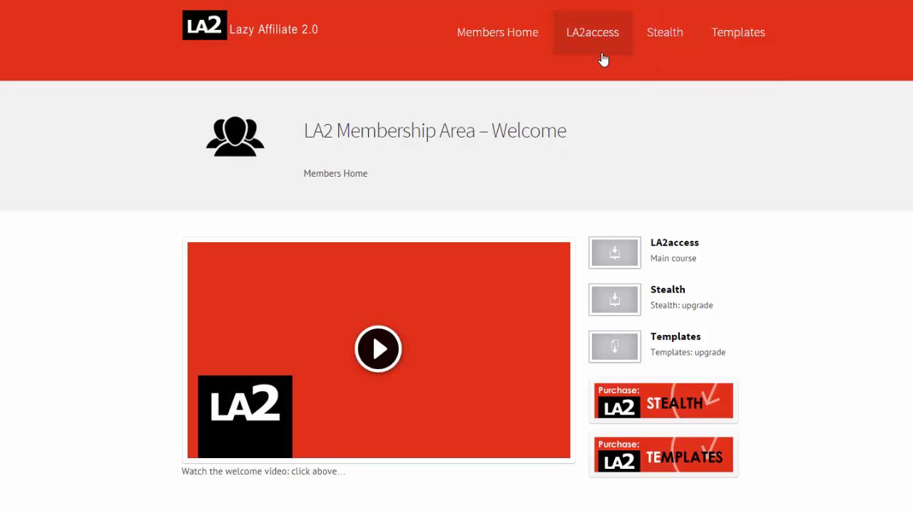
mouse_move(742, 44)
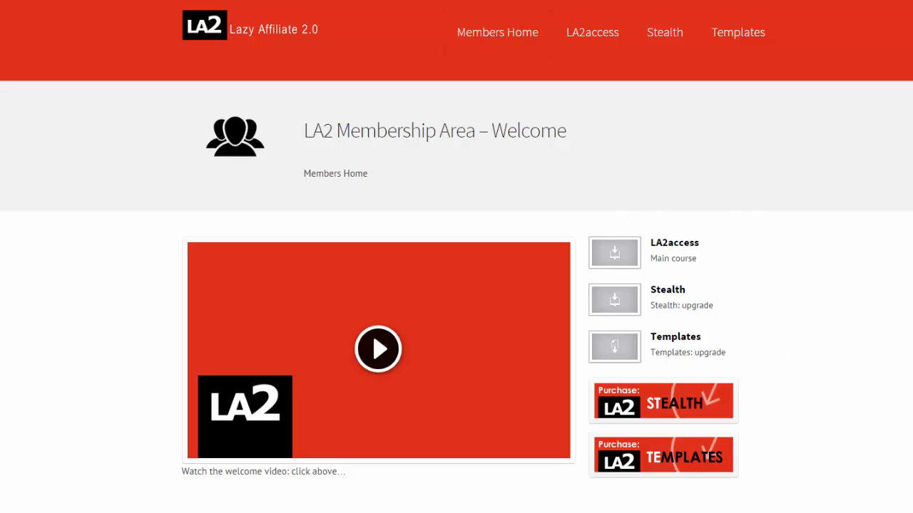
mouse_move(251, 167)
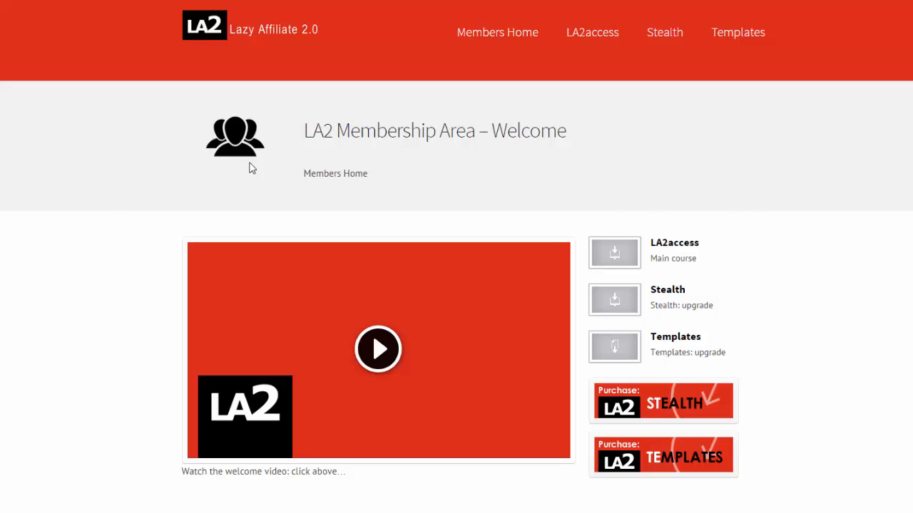
mouse_move(618, 392)
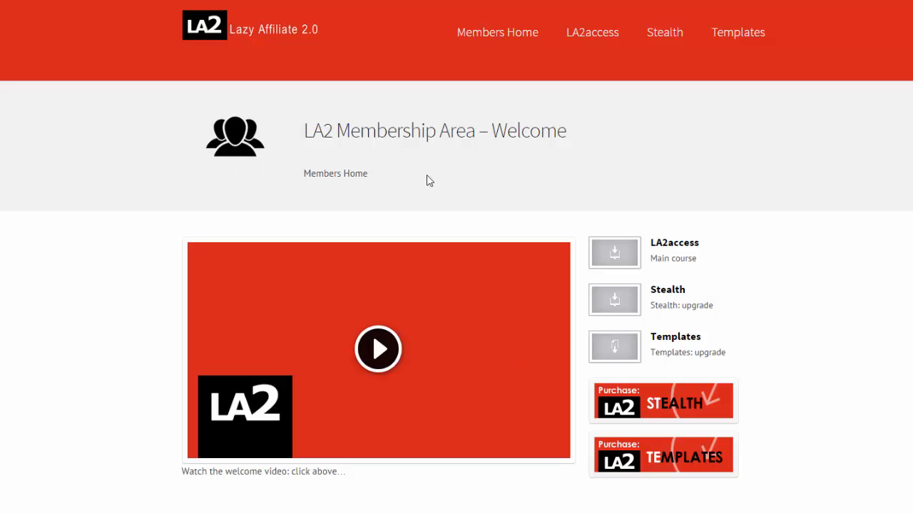
mouse_move(492, 295)
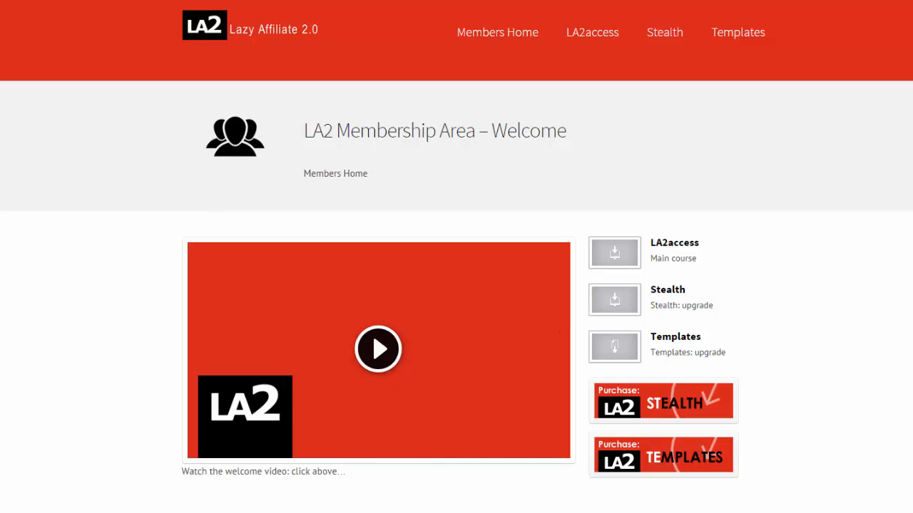
mouse_move(378, 350)
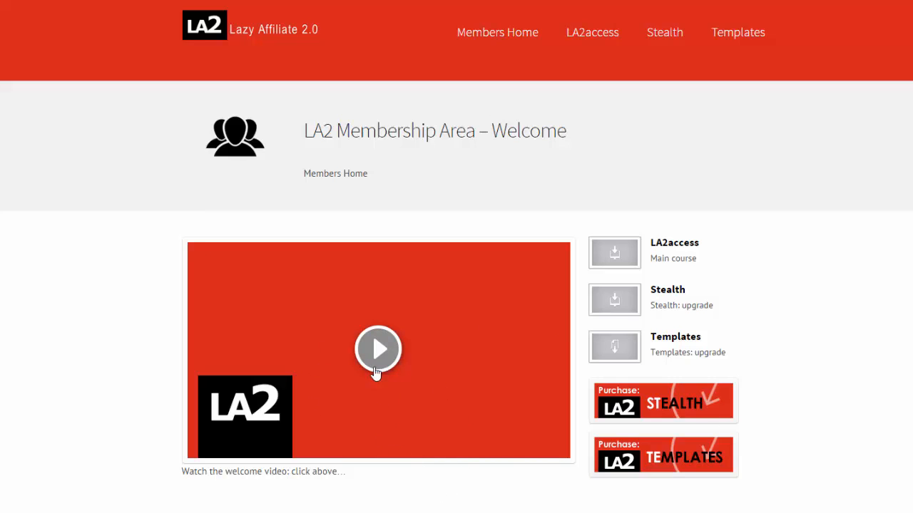
mouse_move(378, 350)
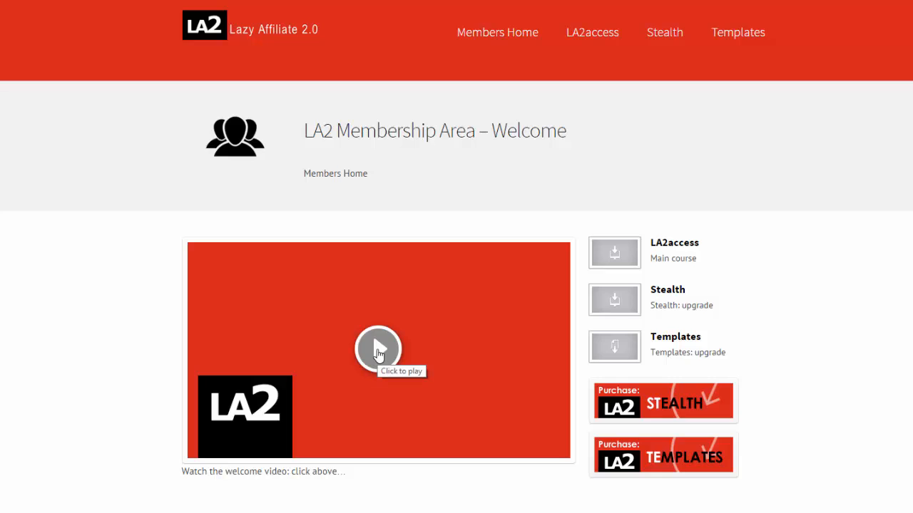
Reopen the Main Course Access Page and scroll past Downloads to the Inspiration screenshots.
click(378, 349)
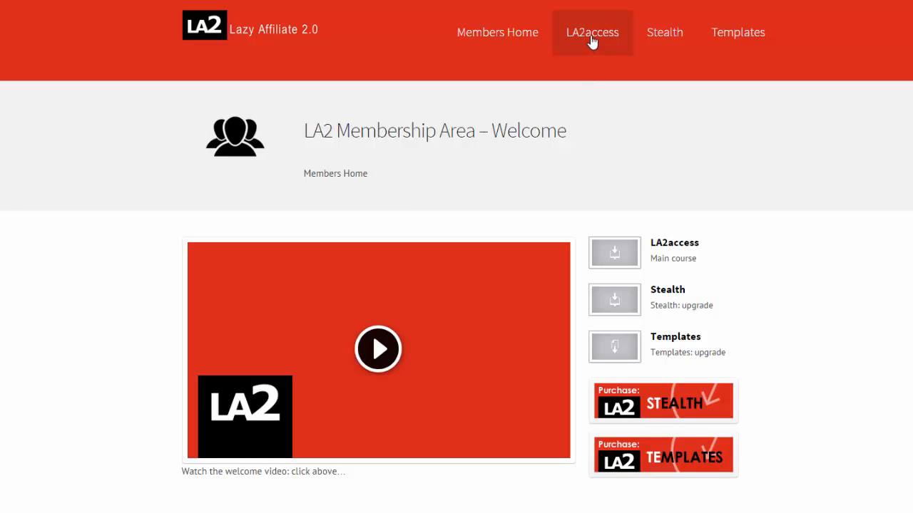
click(591, 32)
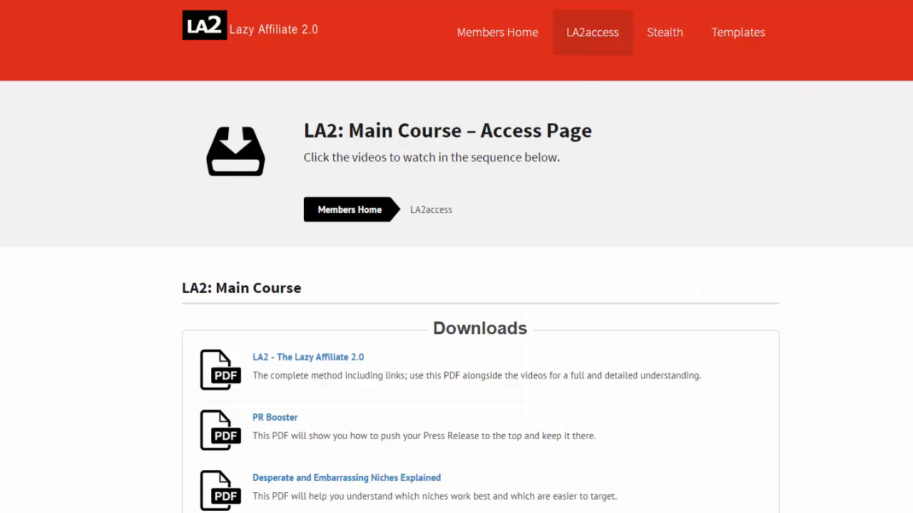
scroll(down, 3)
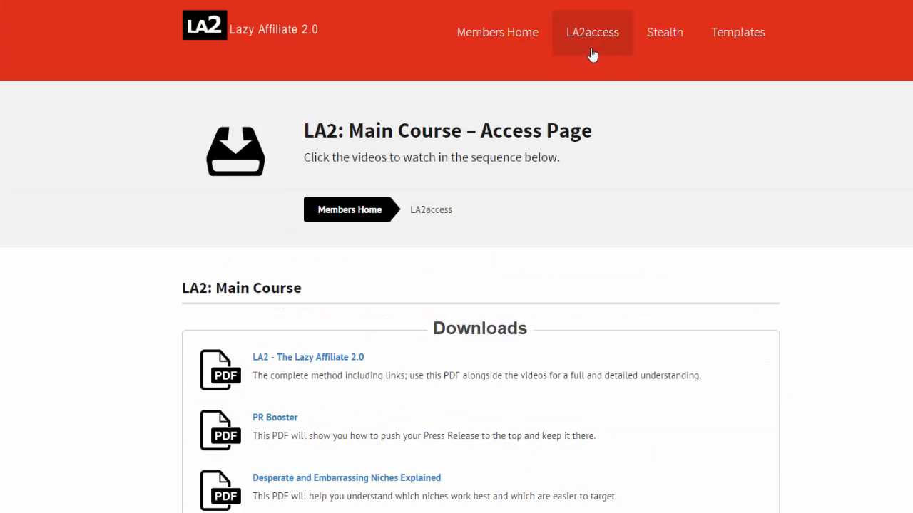
mouse_move(124, 87)
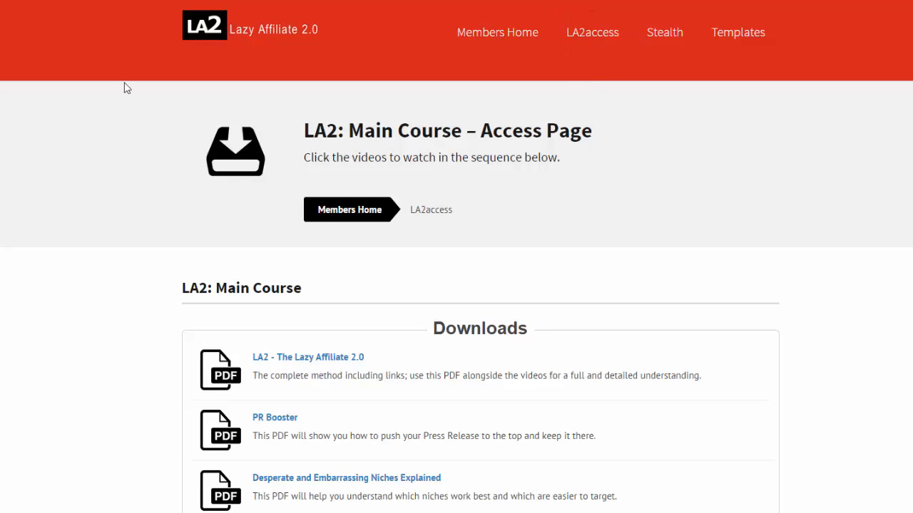
mouse_move(135, 154)
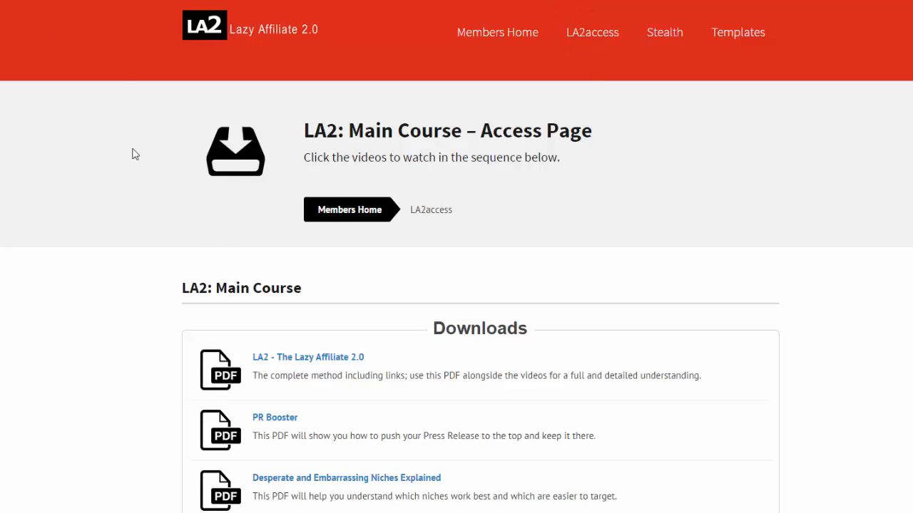
click(497, 32)
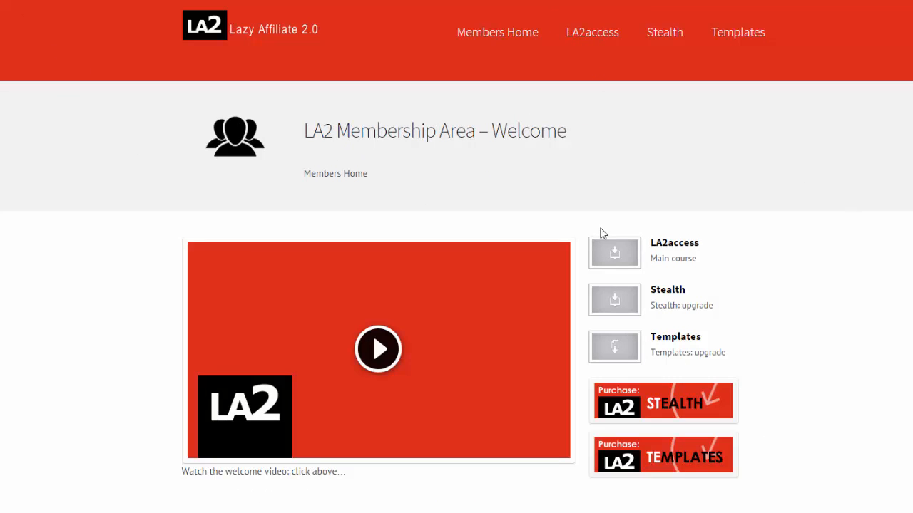
mouse_move(621, 256)
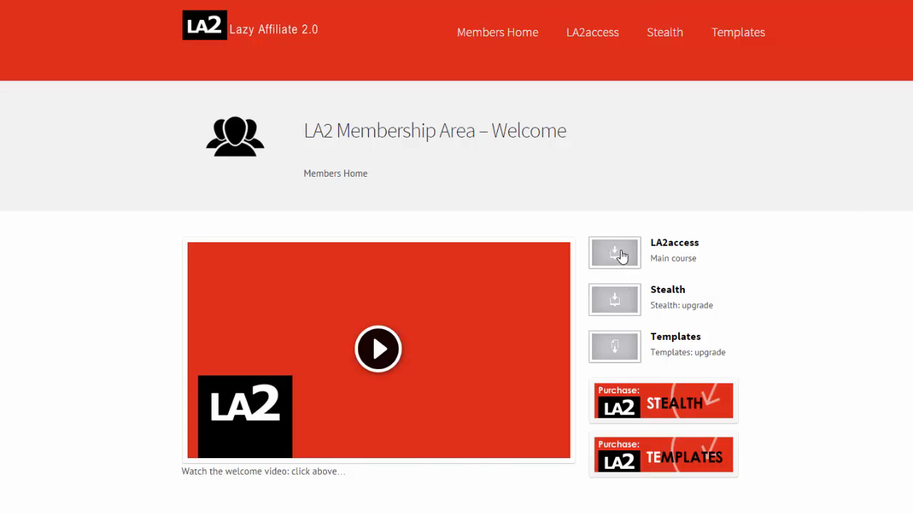
click(614, 253)
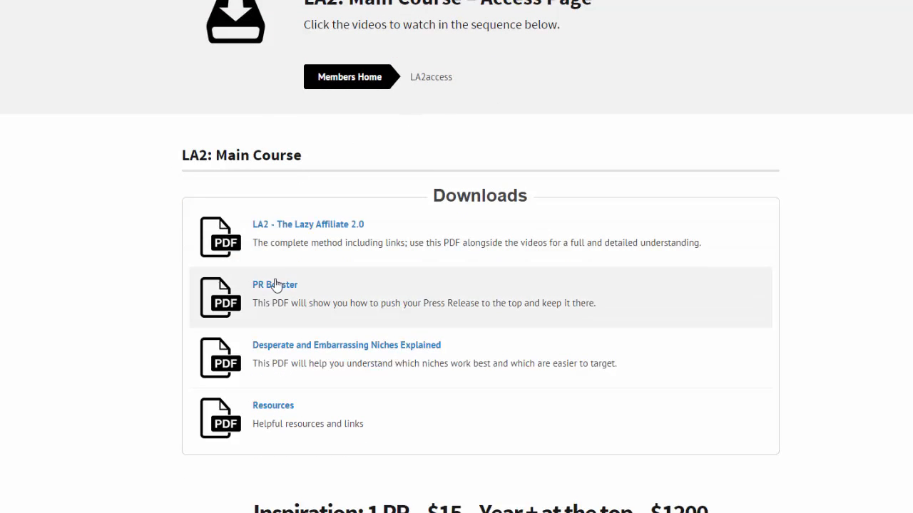
mouse_move(437, 366)
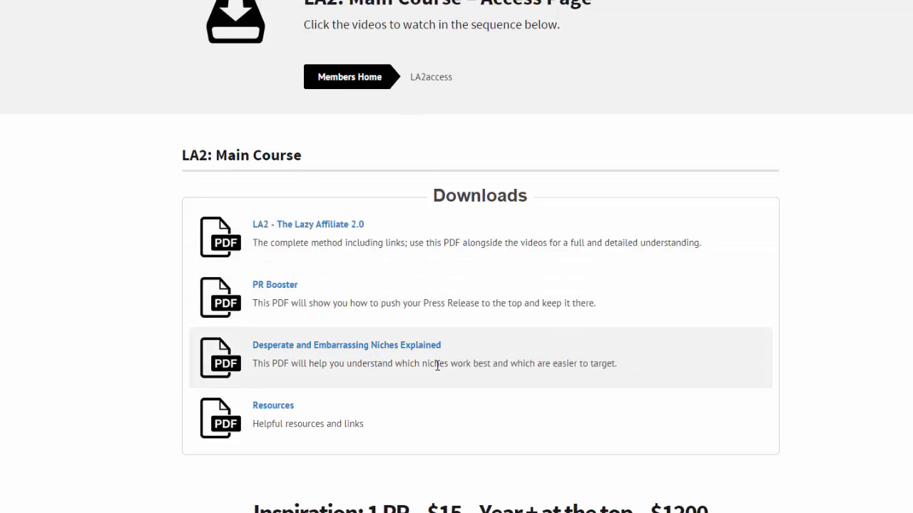
mouse_move(298, 217)
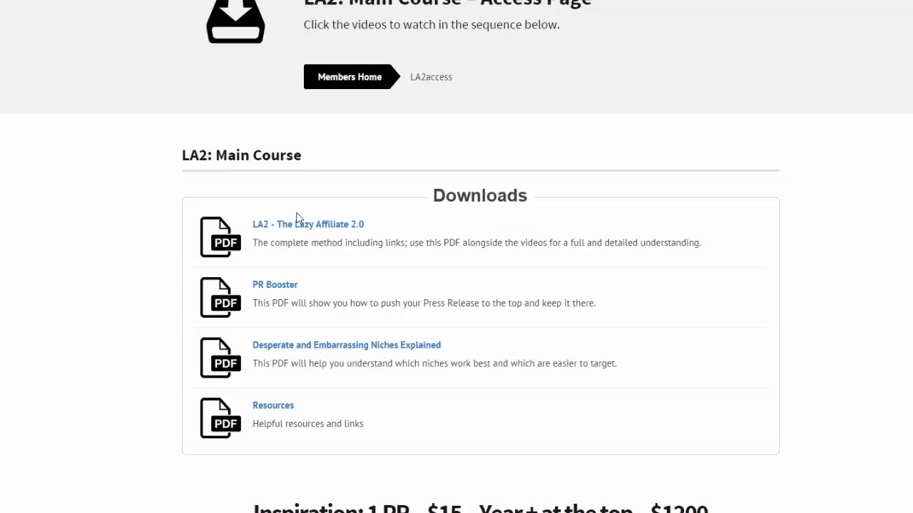
mouse_move(383, 228)
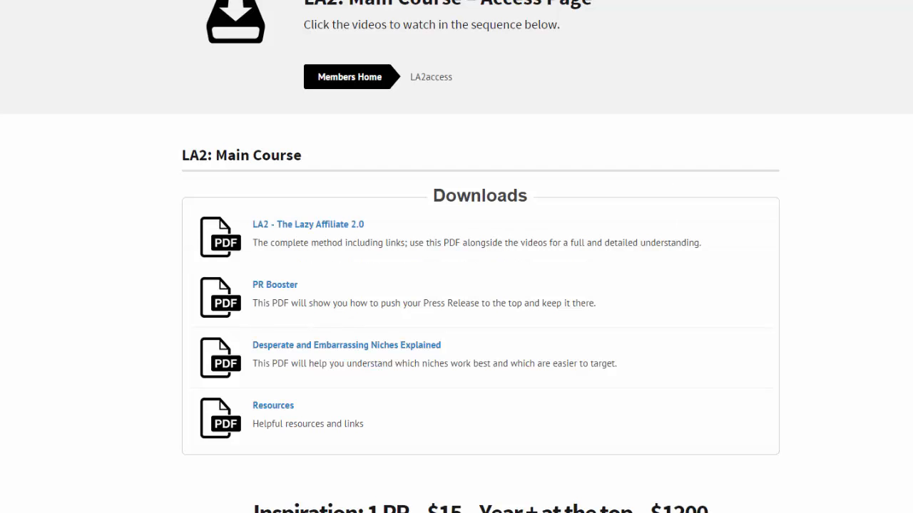
scroll(down, 3)
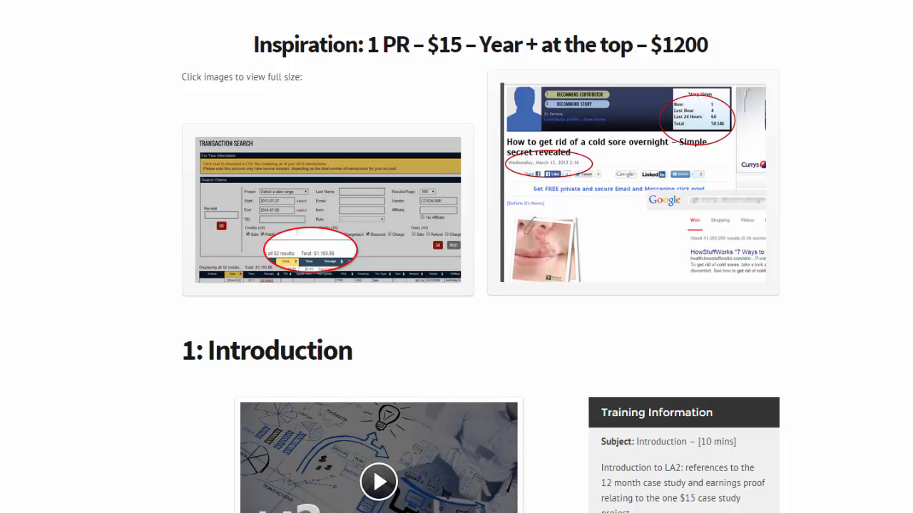
Scroll through the Introduction, Research and Domains lessons to the cold-sore landing page image.
scroll(down, 3)
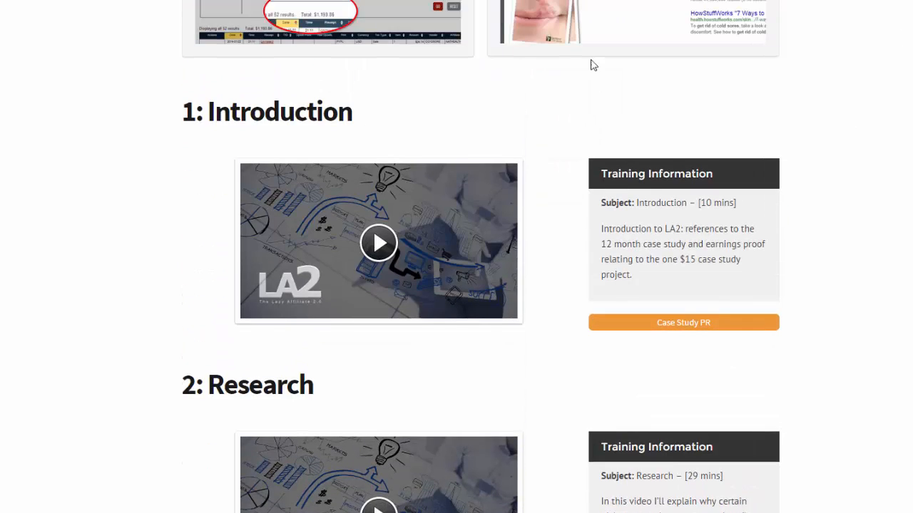
mouse_move(486, 285)
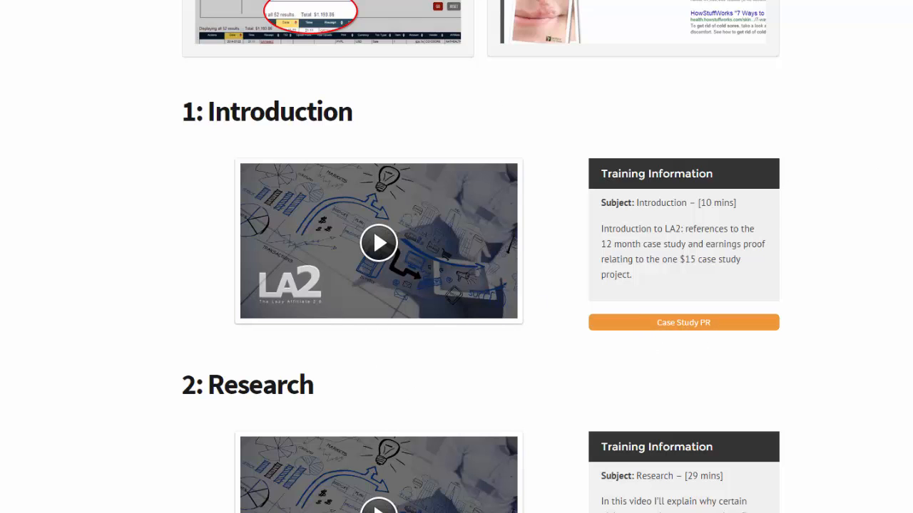
scroll(down, 3)
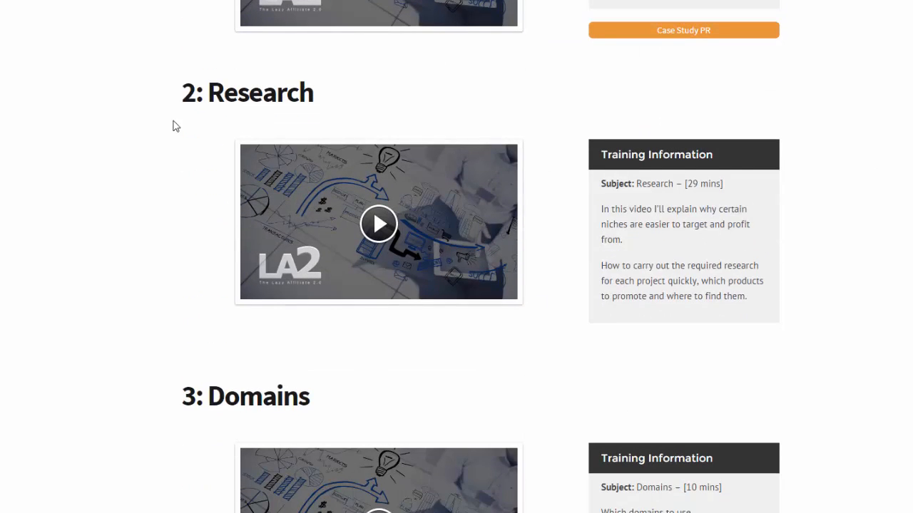
mouse_move(692, 417)
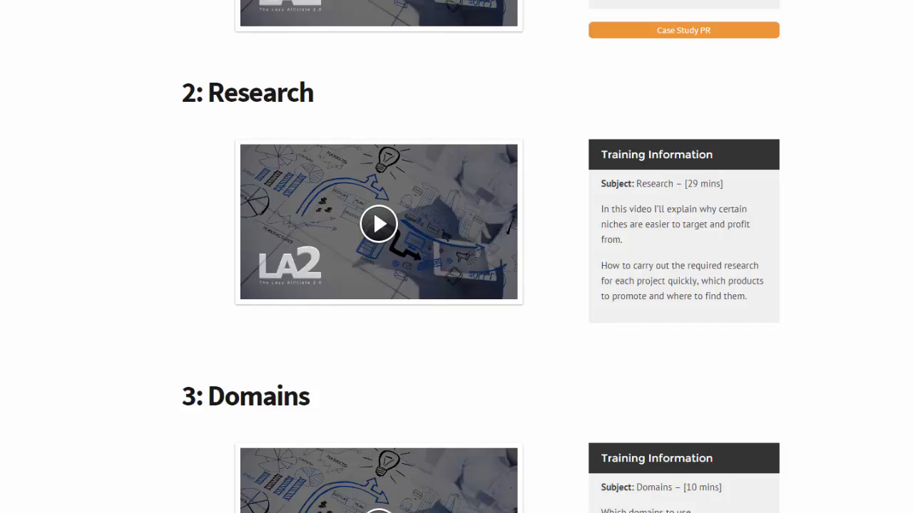
scroll(down, 3)
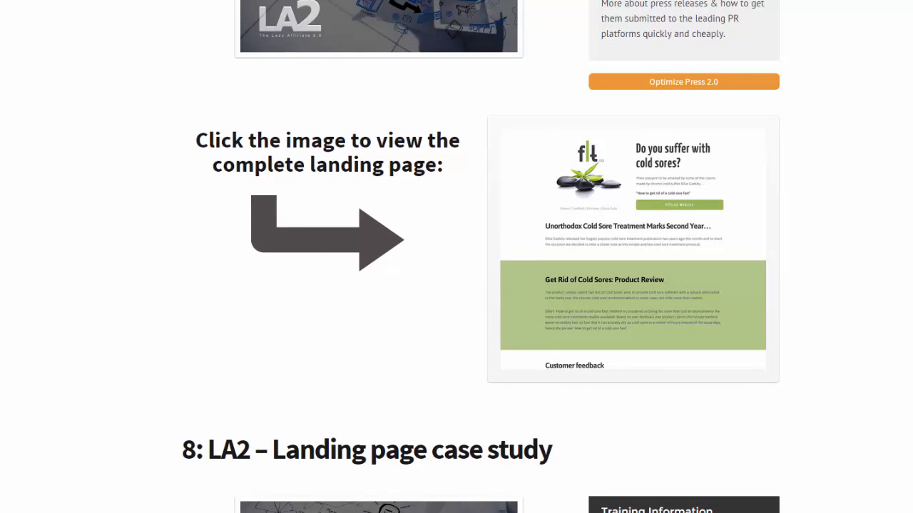
View the cold-sore landing page image at full size, then scroll to lesson 10, Finishing Touches.
scroll(down, 3)
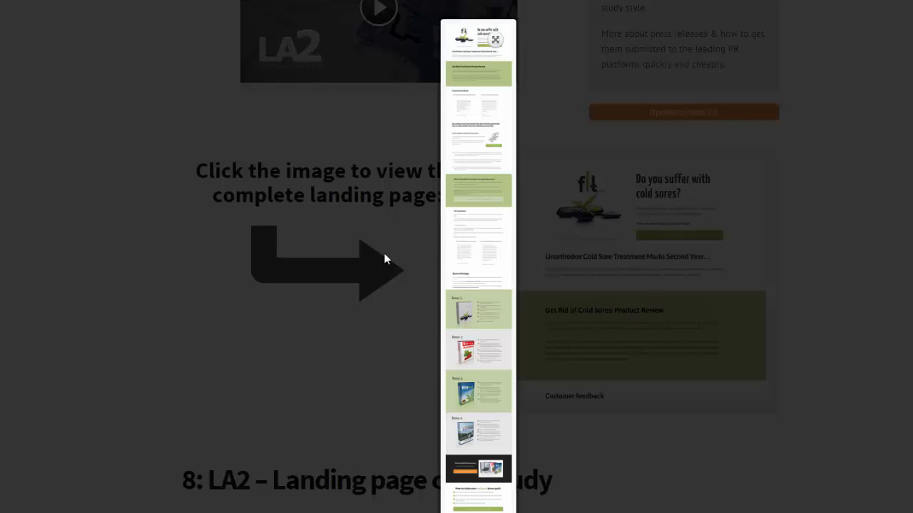
mouse_move(504, 44)
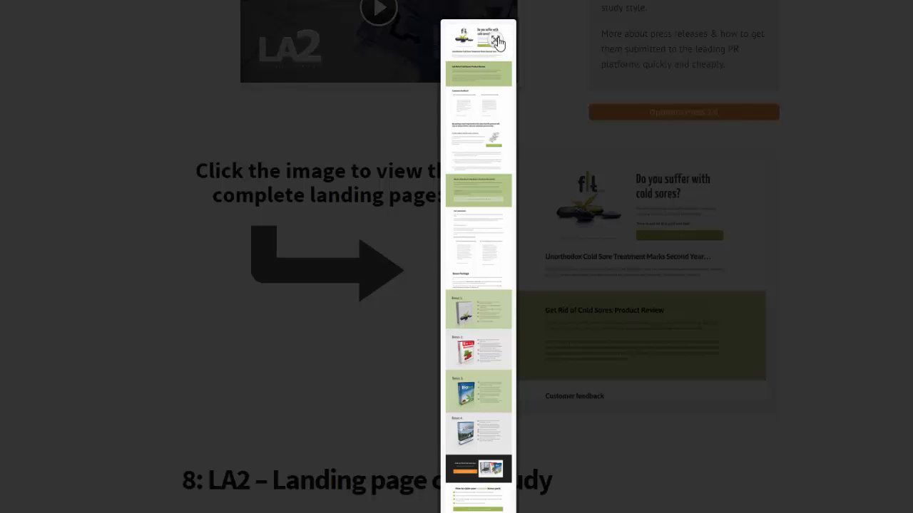
click(496, 39)
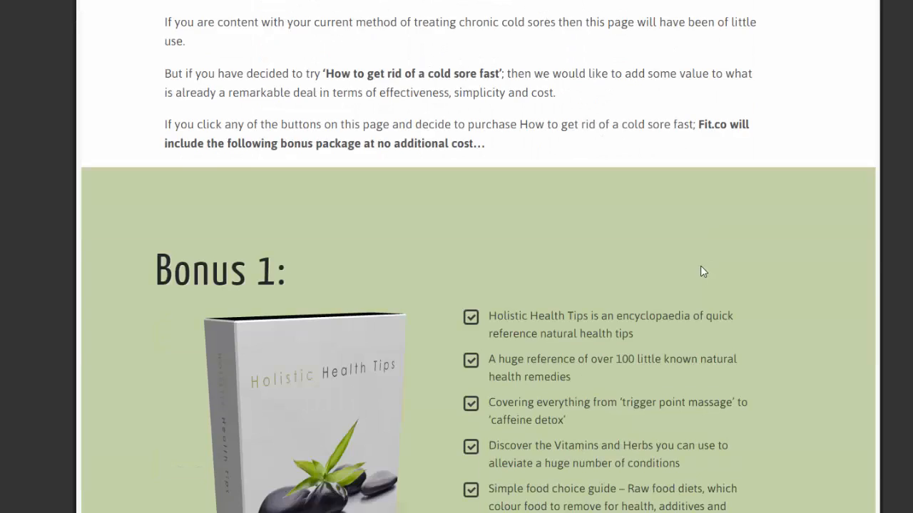
scroll(down, 3)
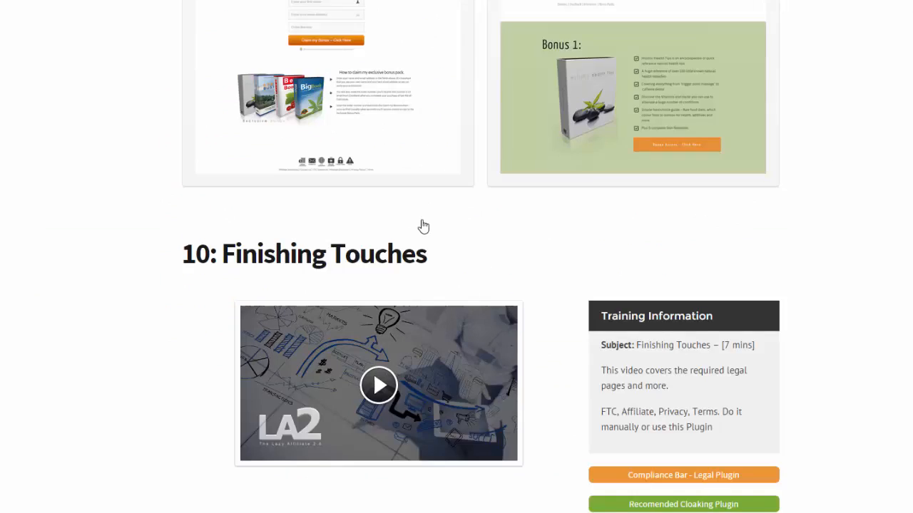
Scroll past Finishing Touches to lesson 11 Course Summary and lesson 12 Case study / Proof.
scroll(down, 3)
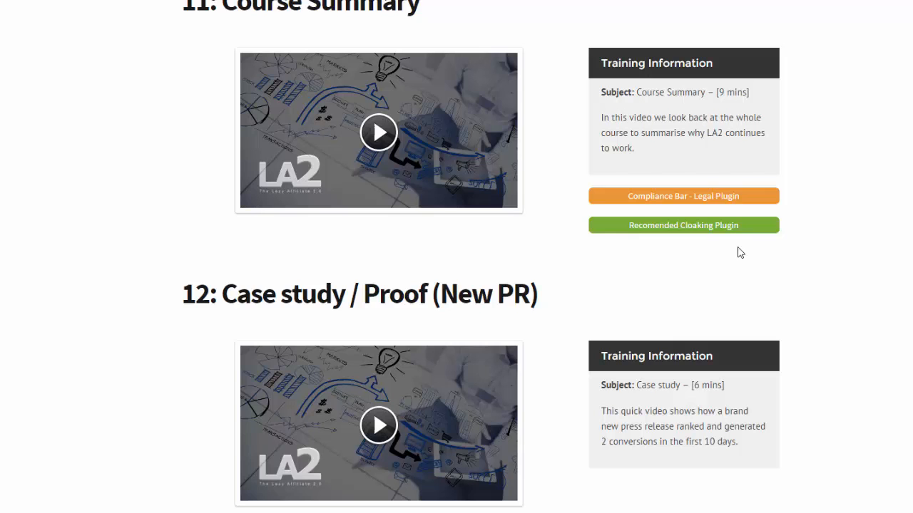
mouse_move(623, 254)
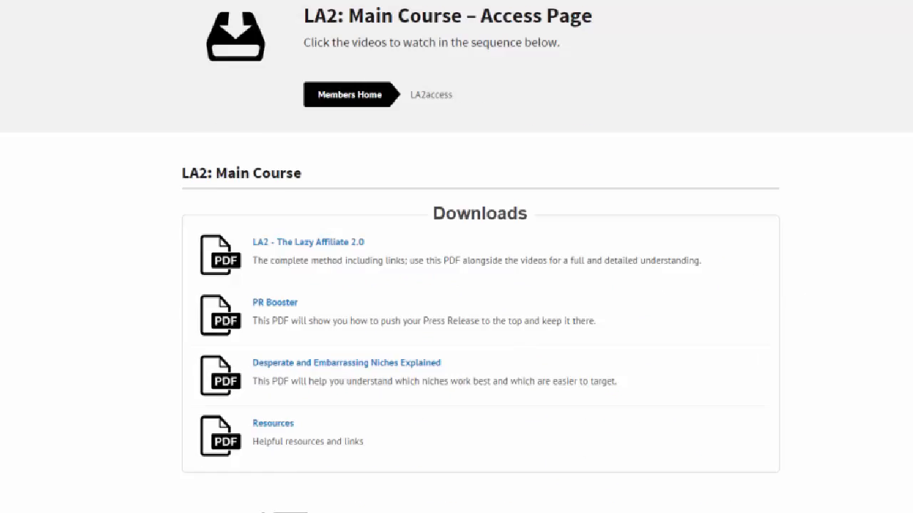
scroll(down, 3)
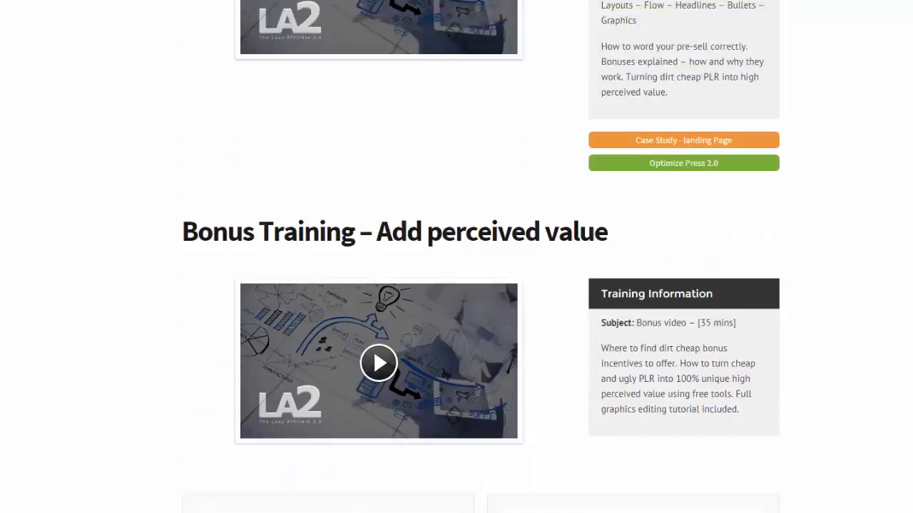
scroll(down, 3)
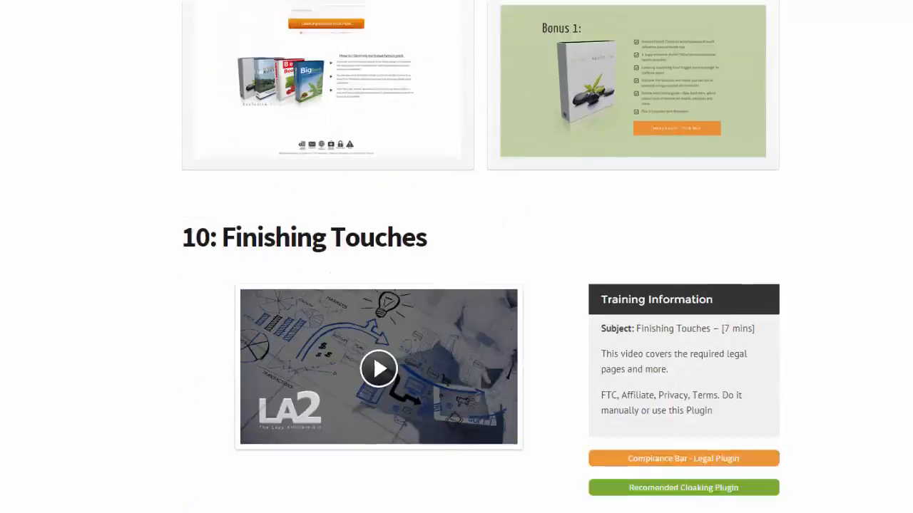
scroll(down, 3)
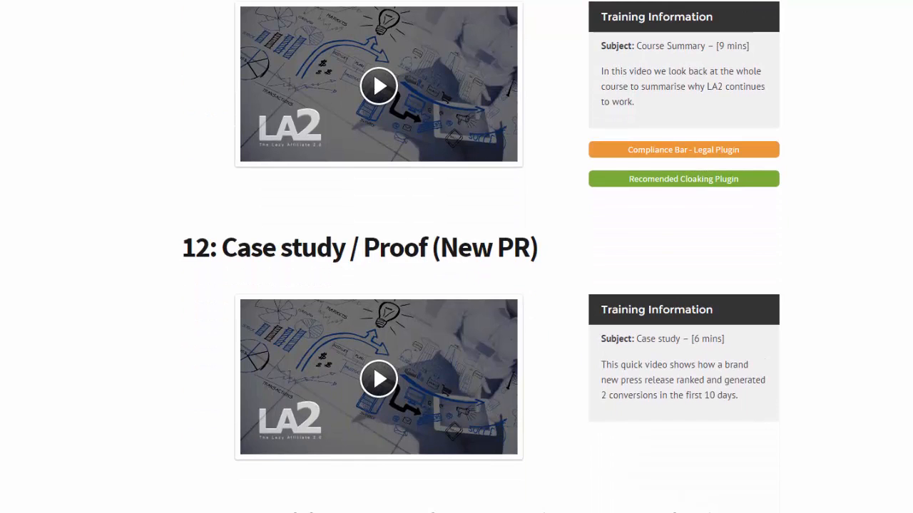